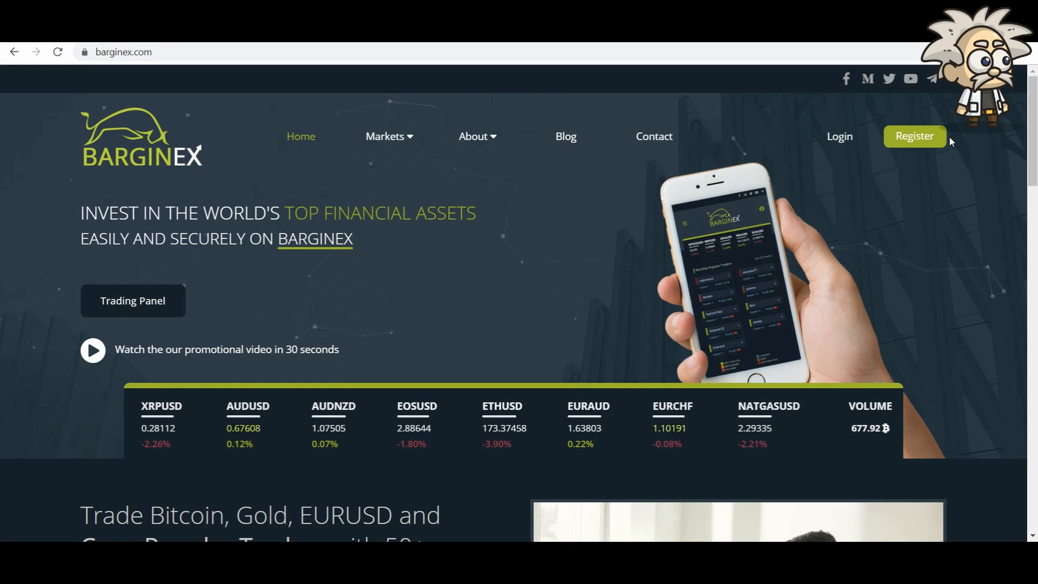
mouse_move(580, 225)
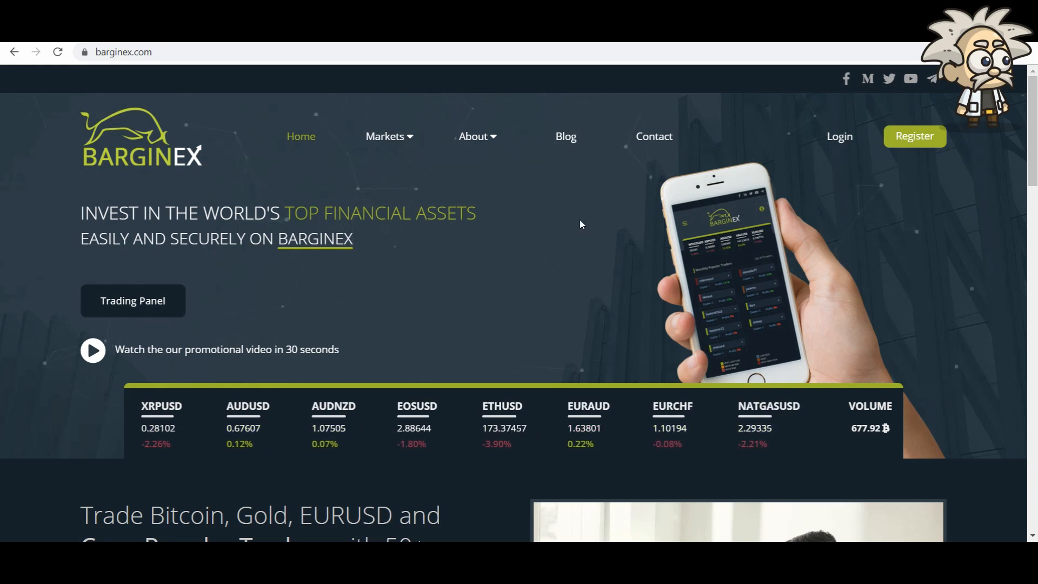